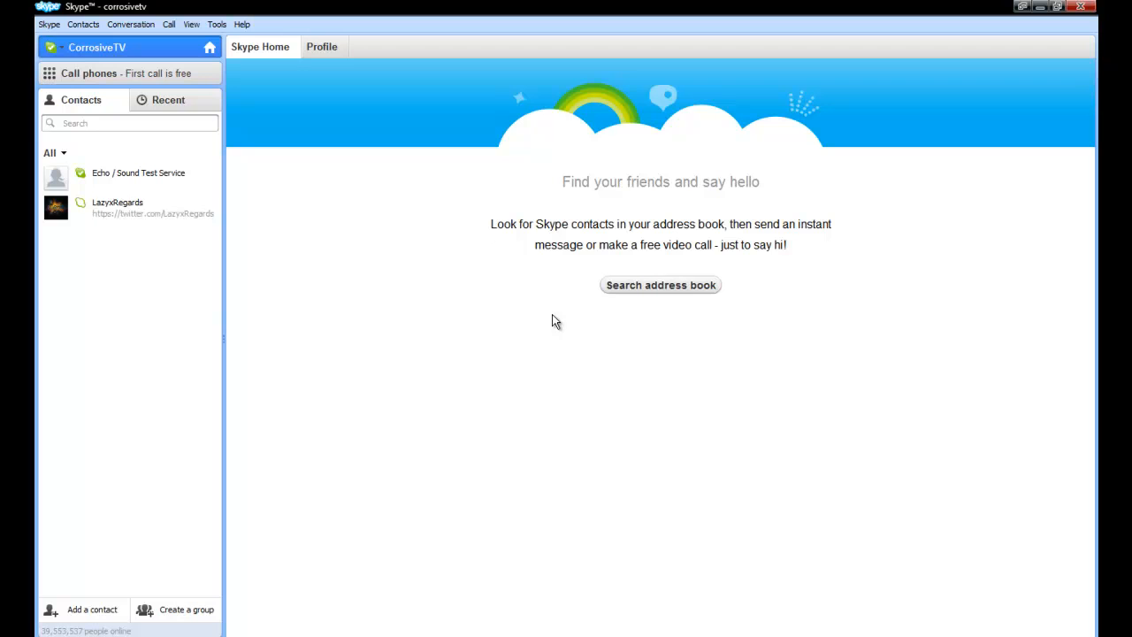
pyautogui.moveTo(277, 314)
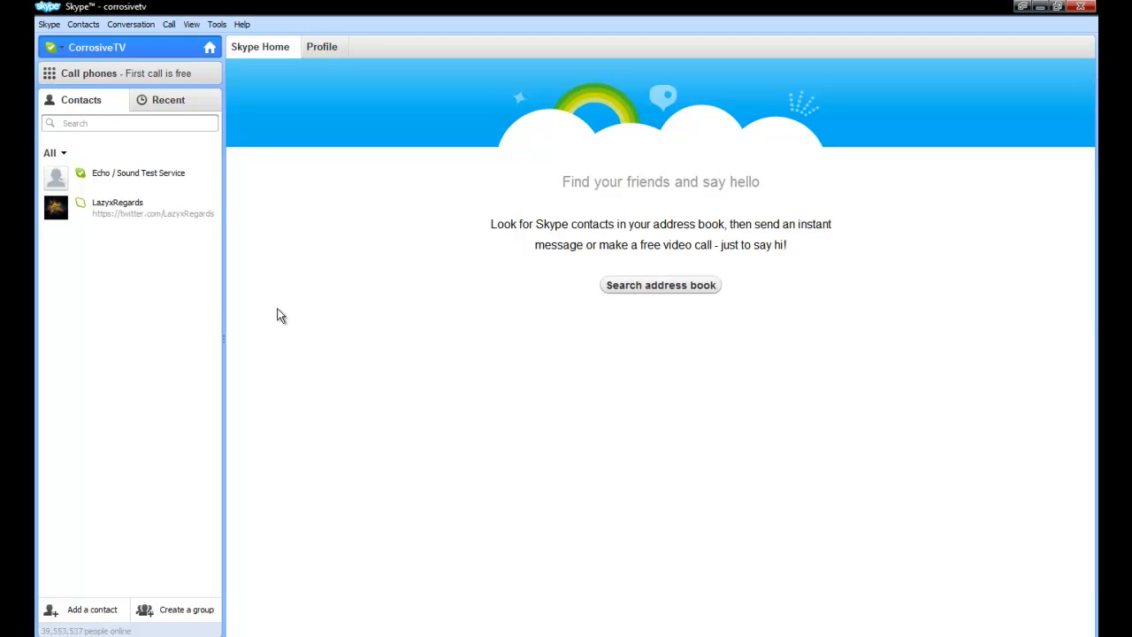
pyautogui.moveTo(363, 210)
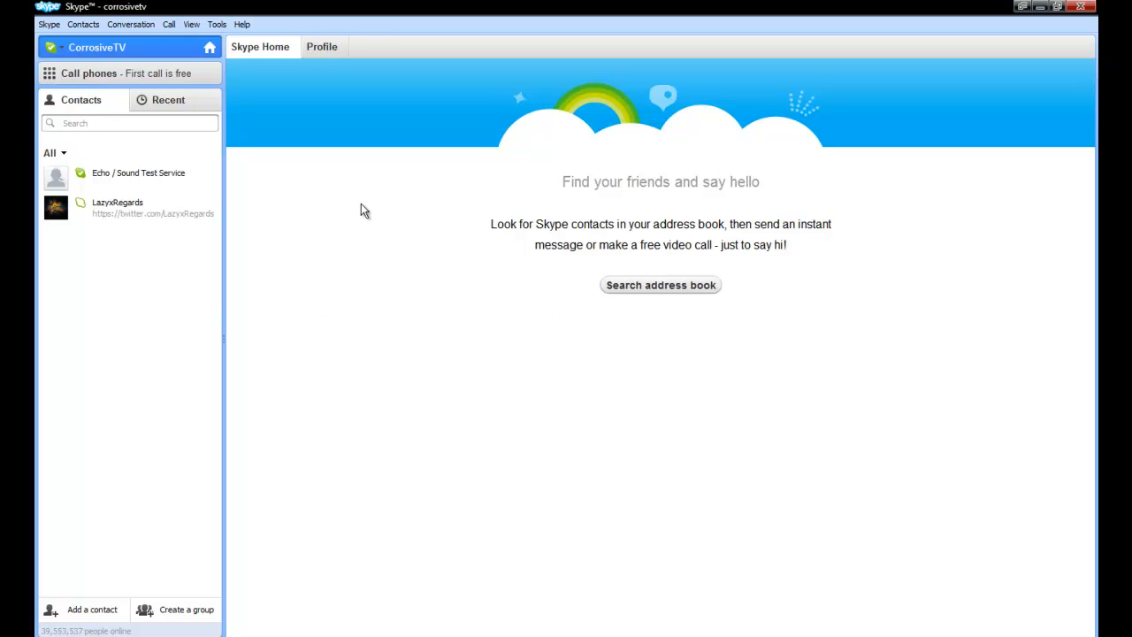
pyautogui.moveTo(215, 261)
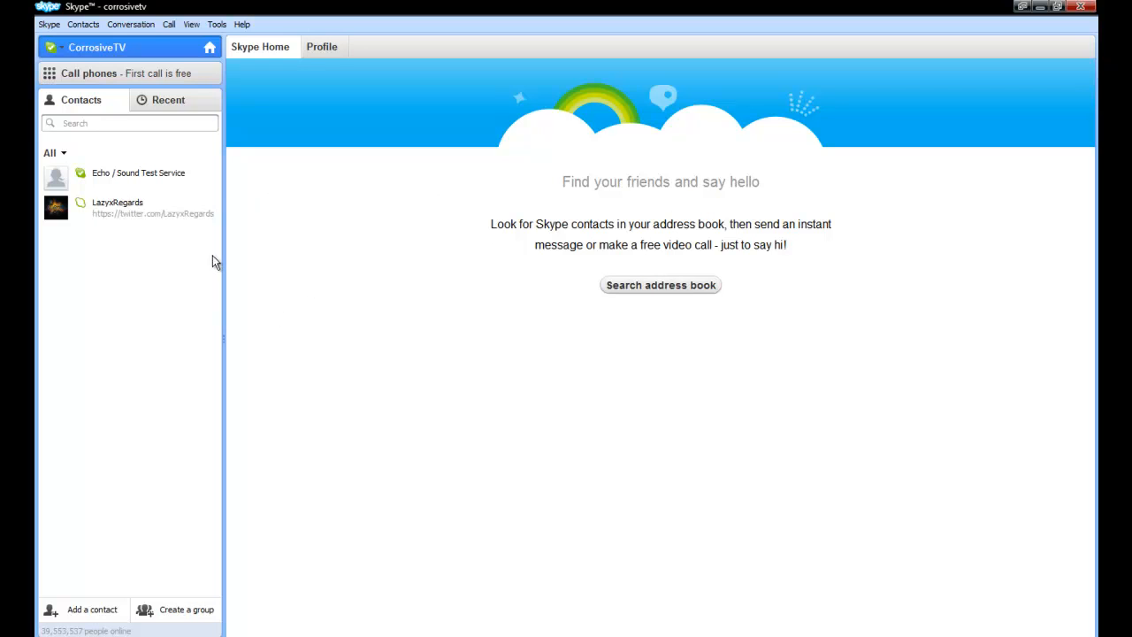
pyautogui.moveTo(223, 343)
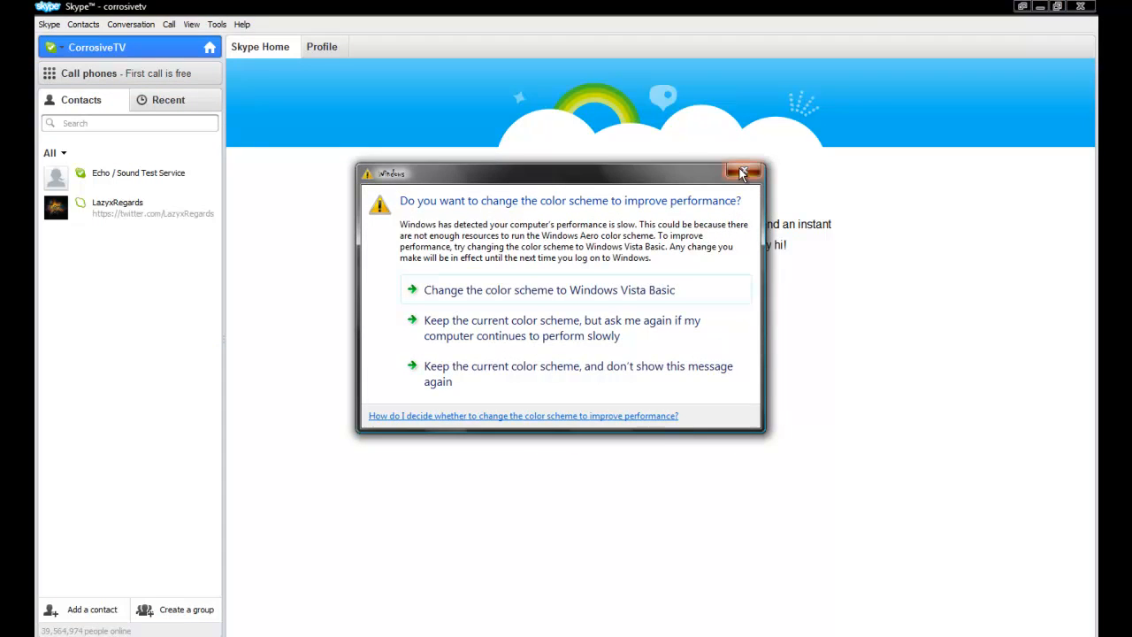
pyautogui.click(742, 170)
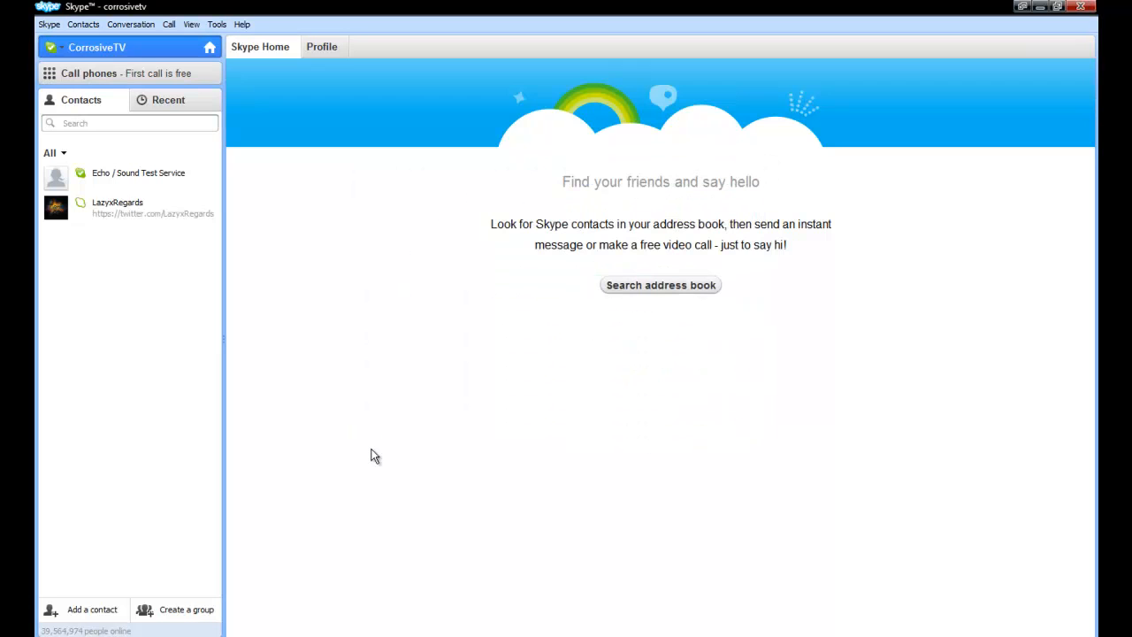
pyautogui.moveTo(476, 485)
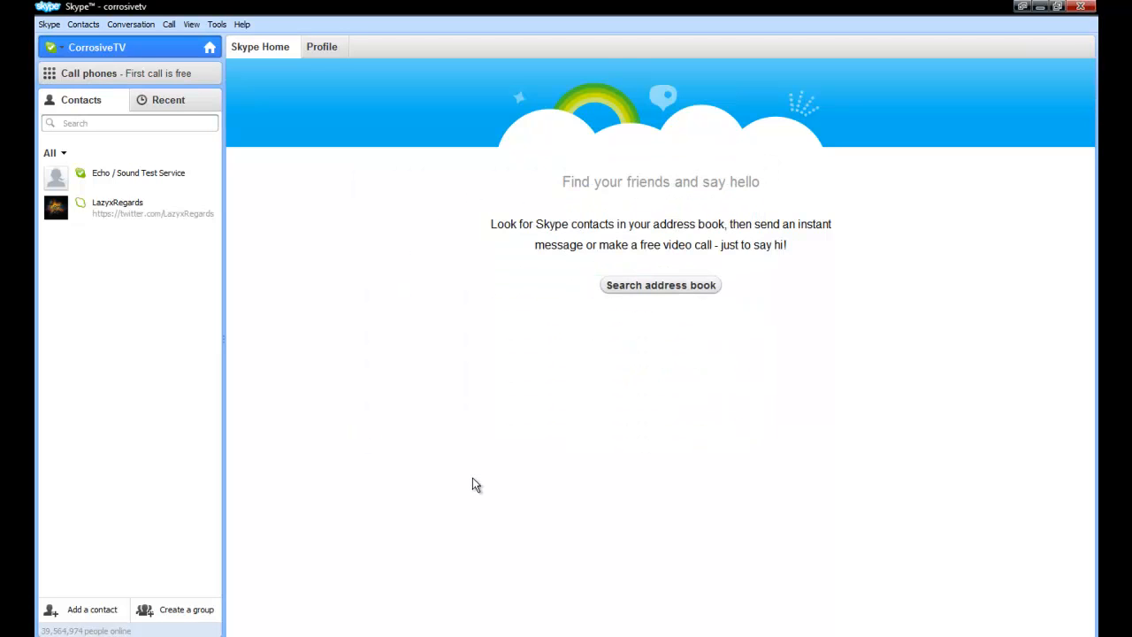
pyautogui.moveTo(334, 204)
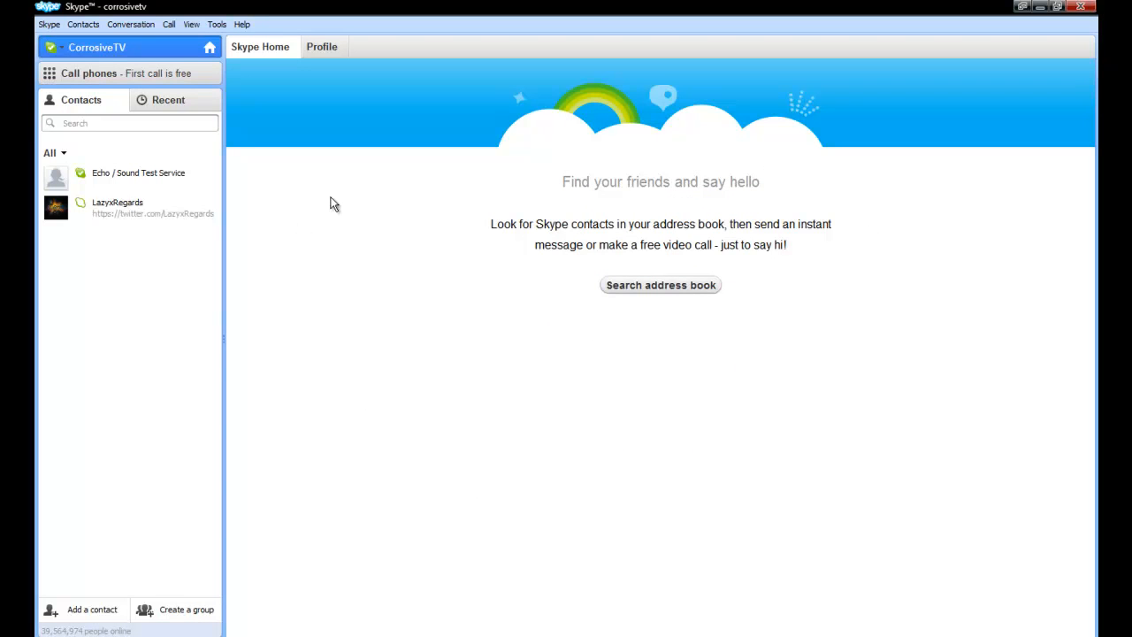
pyautogui.moveTo(509, 151)
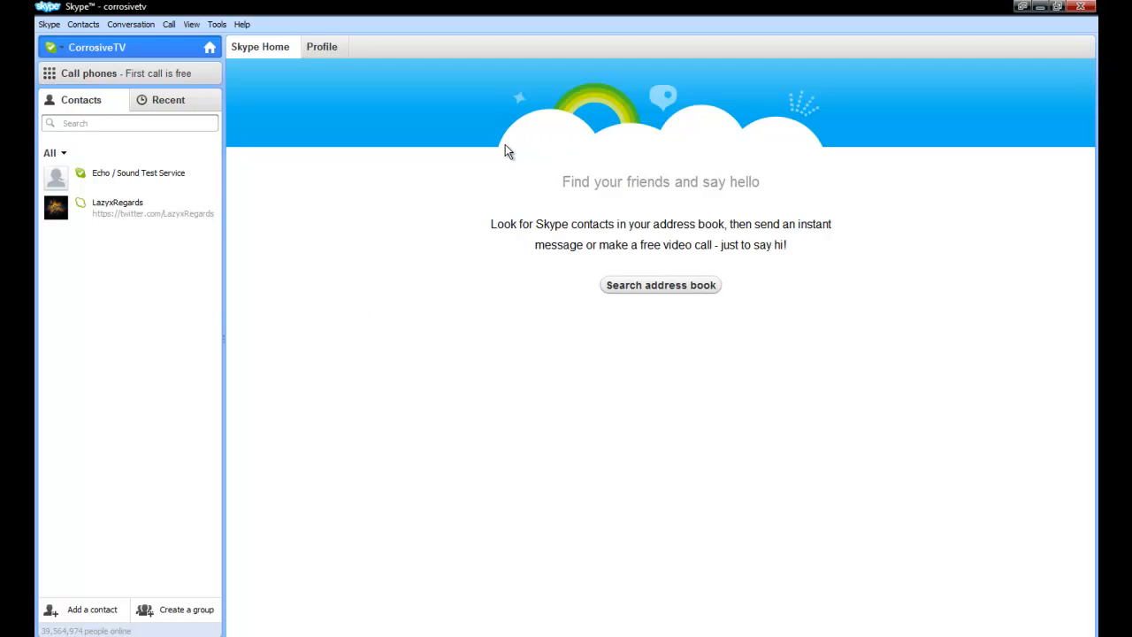
pyautogui.moveTo(538, 124)
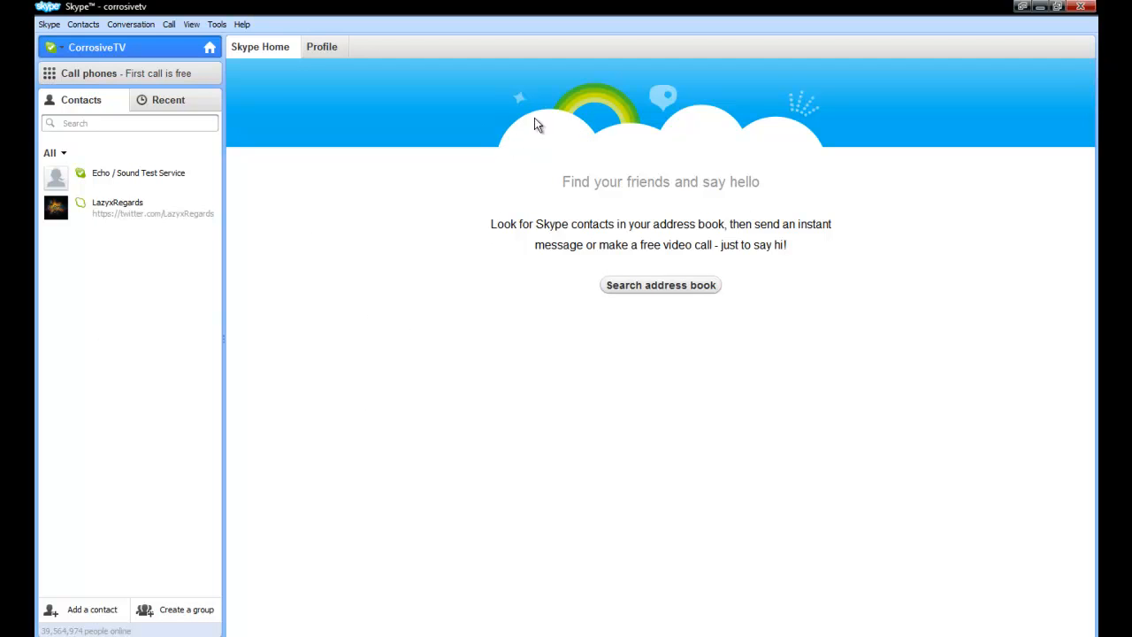
pyautogui.moveTo(677, 142)
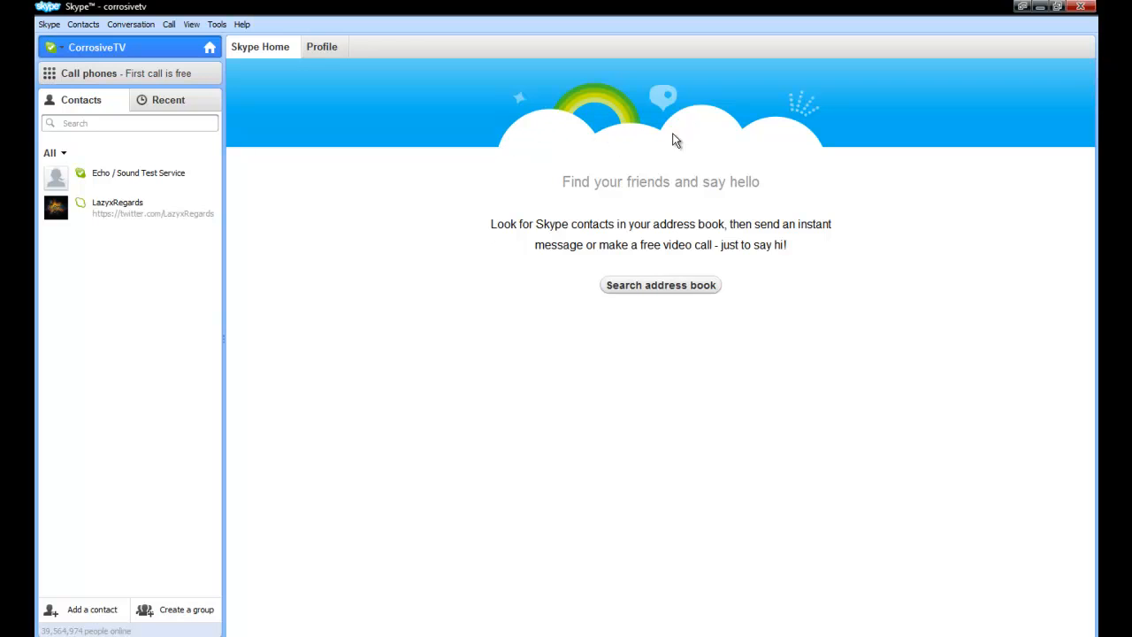
pyautogui.moveTo(746, 142)
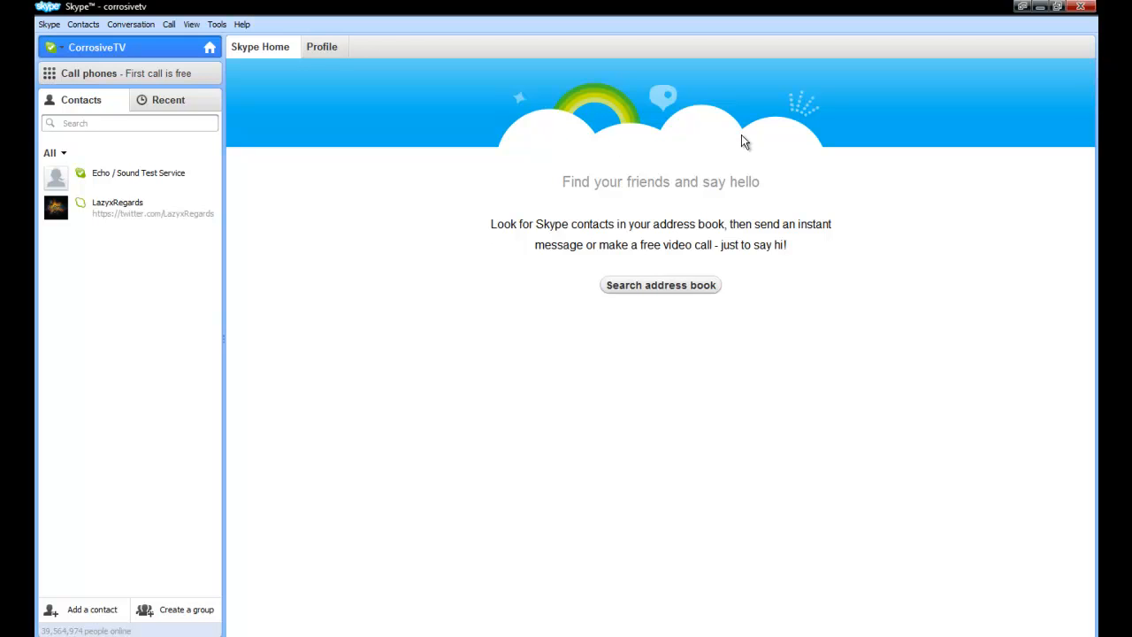
pyautogui.moveTo(806, 166)
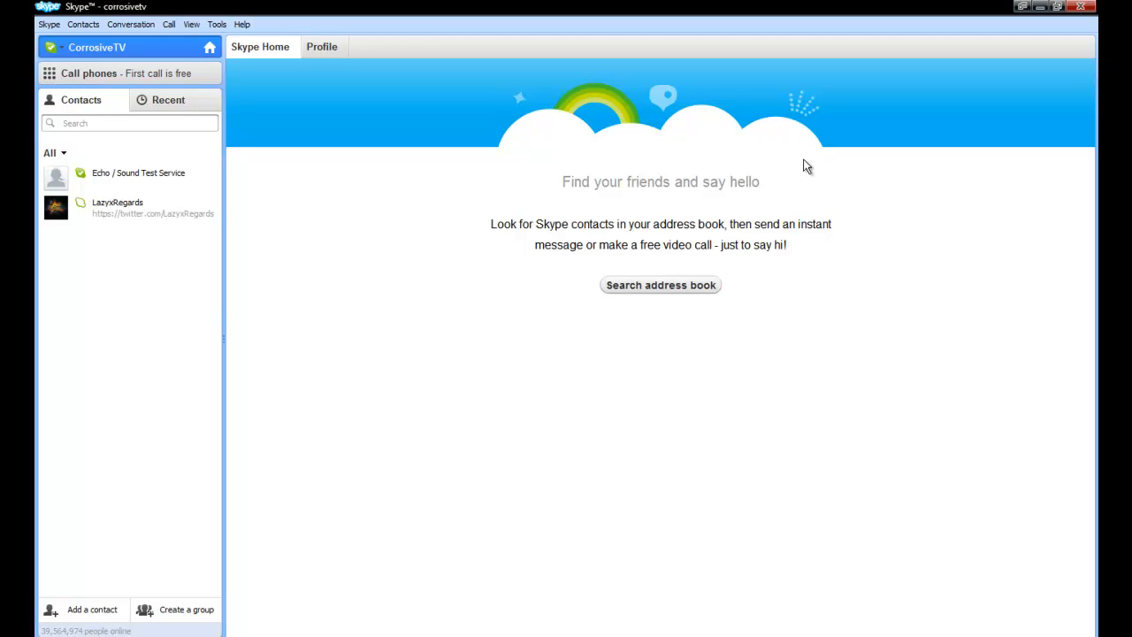
pyautogui.moveTo(793, 165)
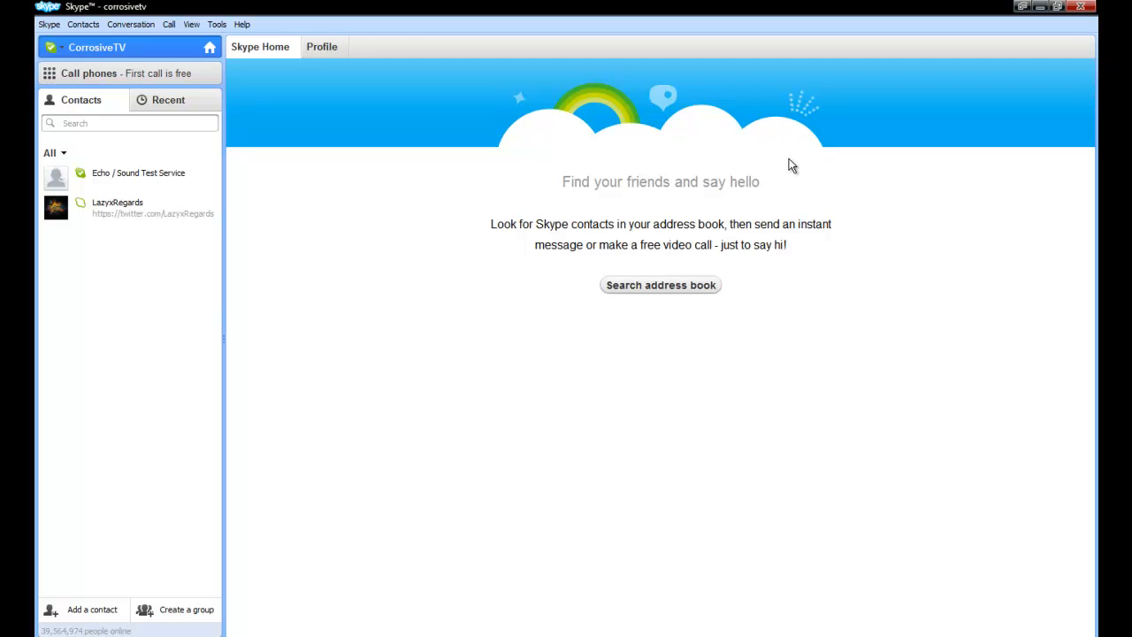